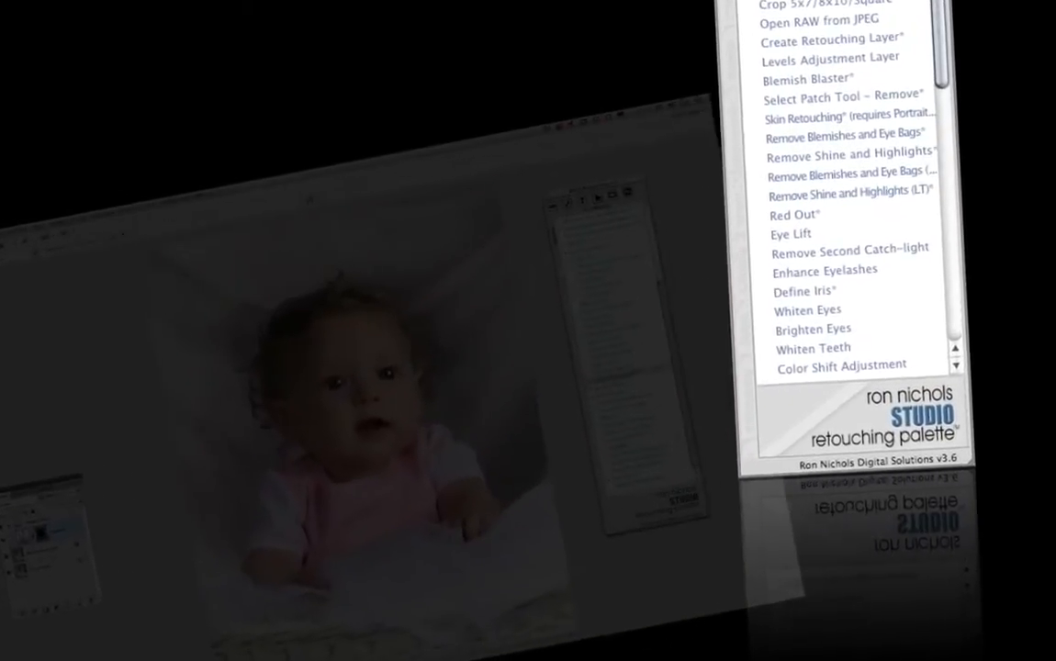
Step: Open the Edit Palette List editor from the retouching palette's edit button
{"action": "left_click", "coordinate": [386, 209]}
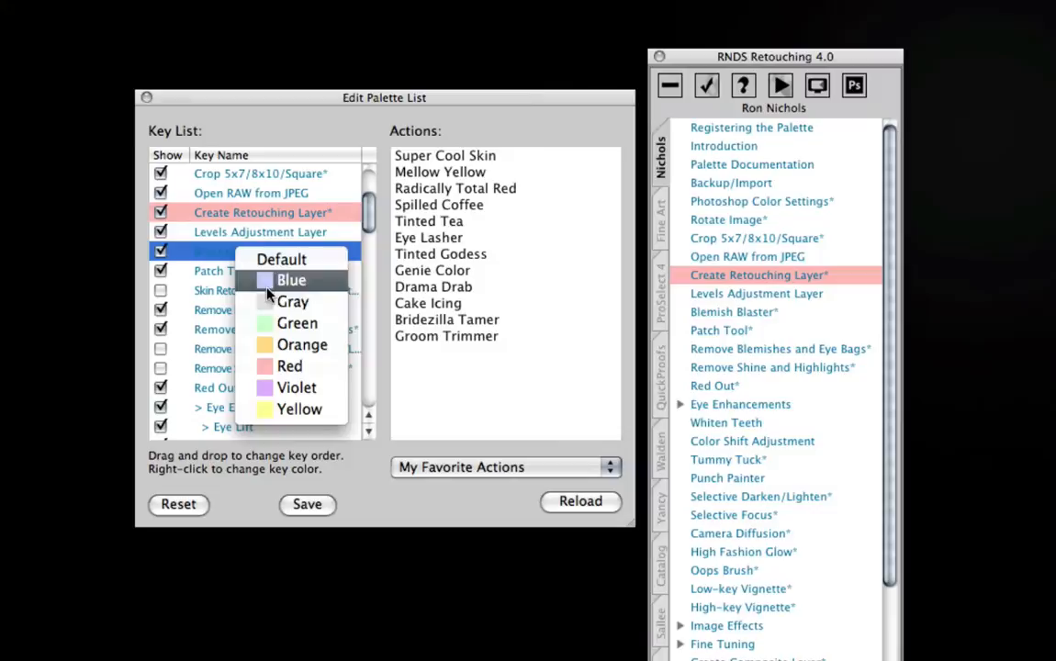
Step: Pick a key colour for the palette entry
{"action": "left_click", "coordinate": [291, 279]}
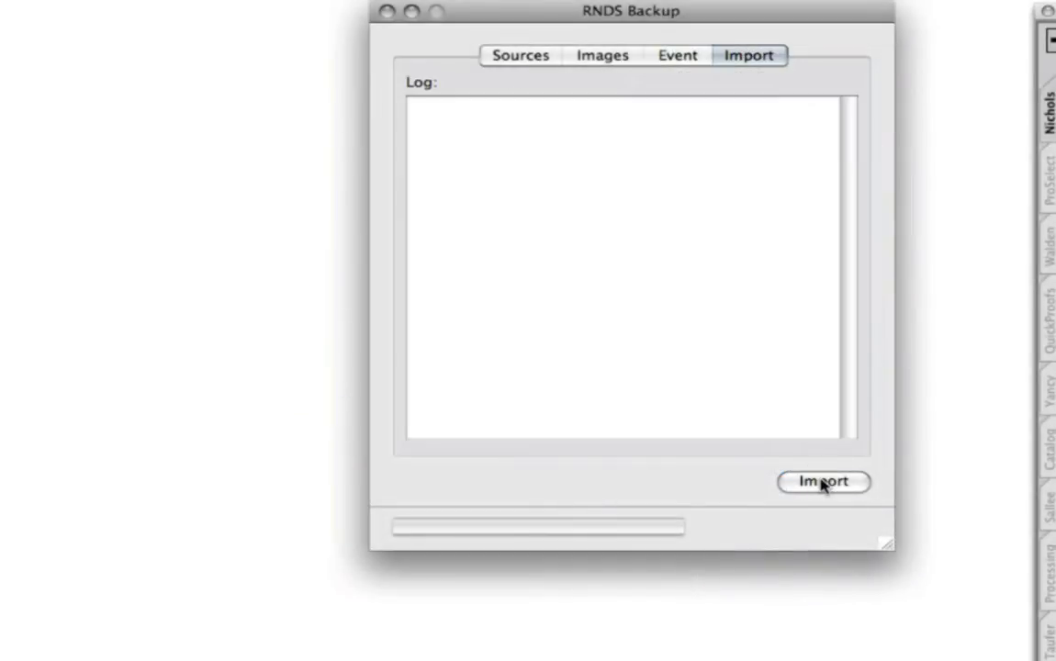
Step: Run the import of the backed-up files in RNDS Backup
{"action": "left_click", "coordinate": [822, 481]}
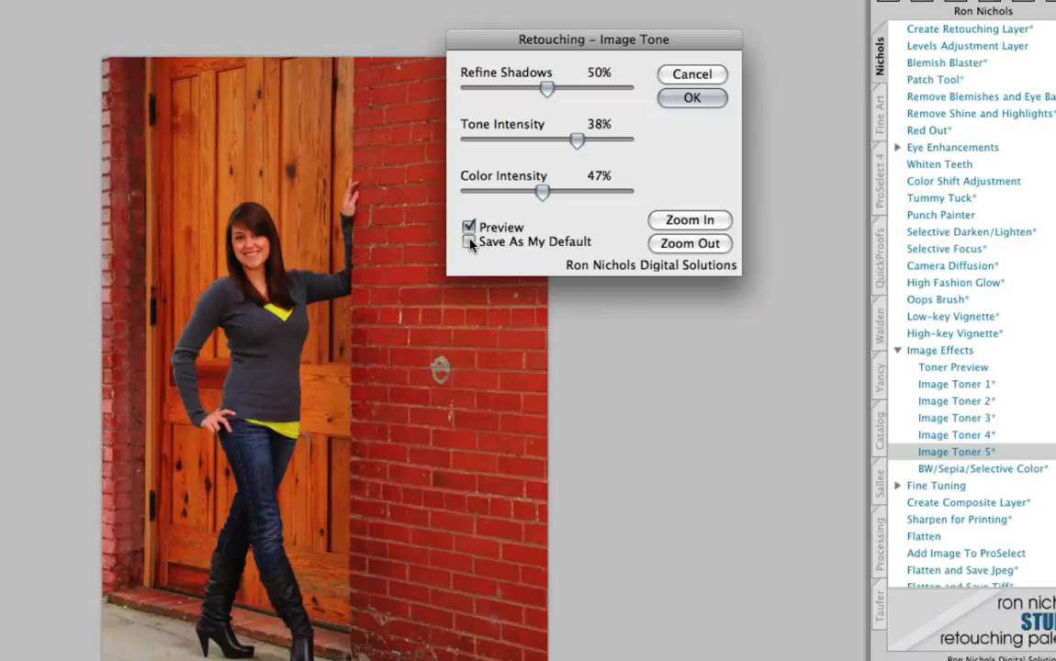
Step: Toggle the Image Tone preview, then run High Fashion Glow on the red-dress portrait
{"action": "left_click", "coordinate": [470, 228]}
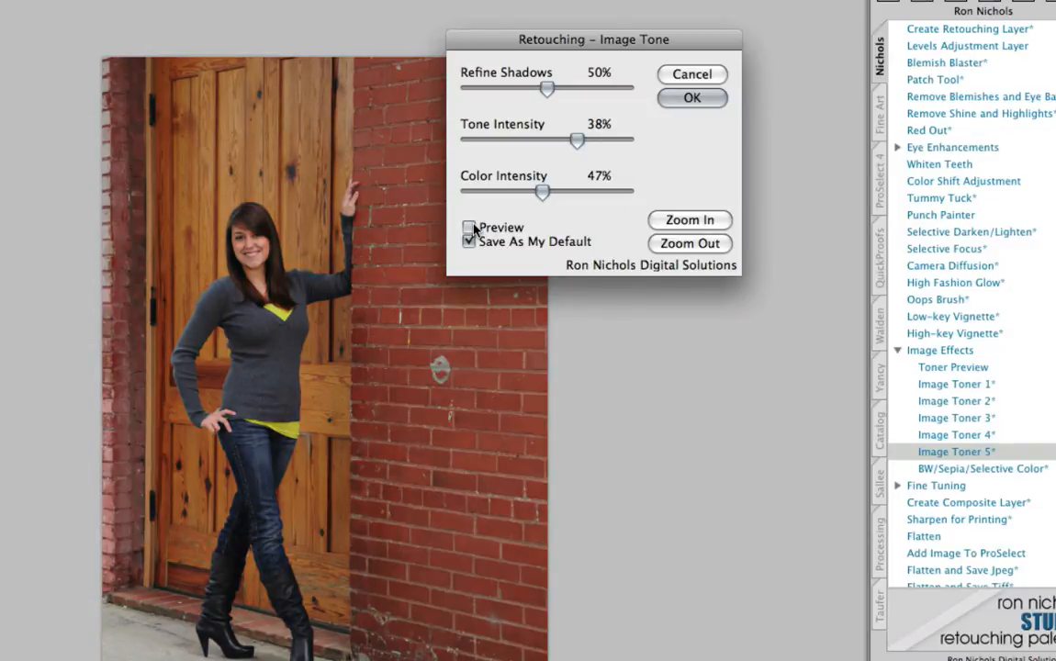
{"action": "left_click", "coordinate": [690, 98]}
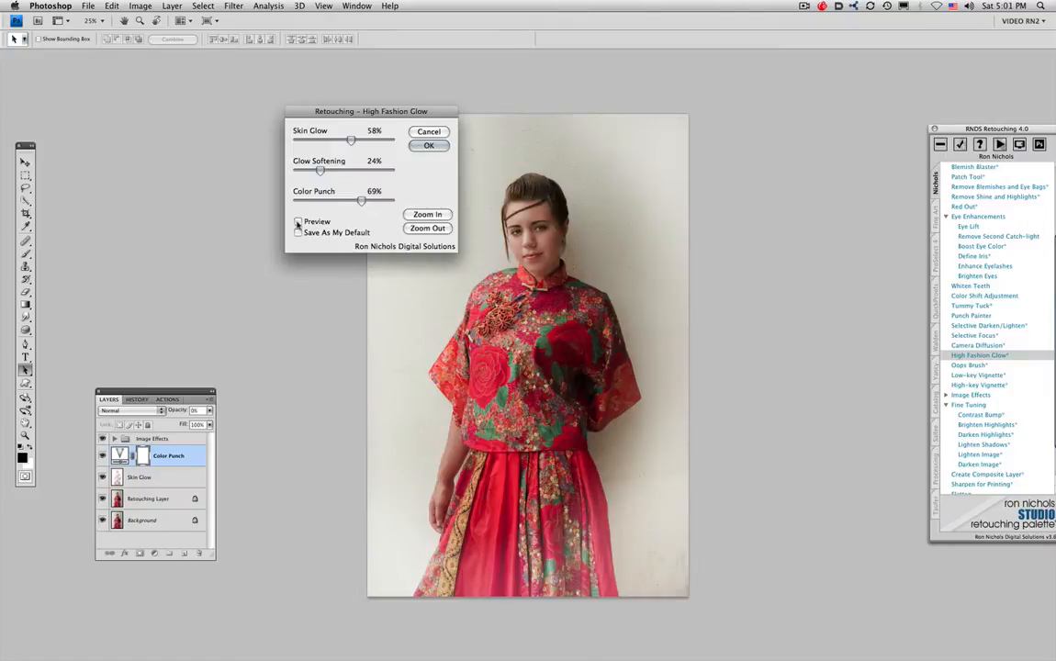
Step: Apply the glow to the portrait and create a new layout document with a name text layer
{"action": "left_click", "coordinate": [297, 220]}
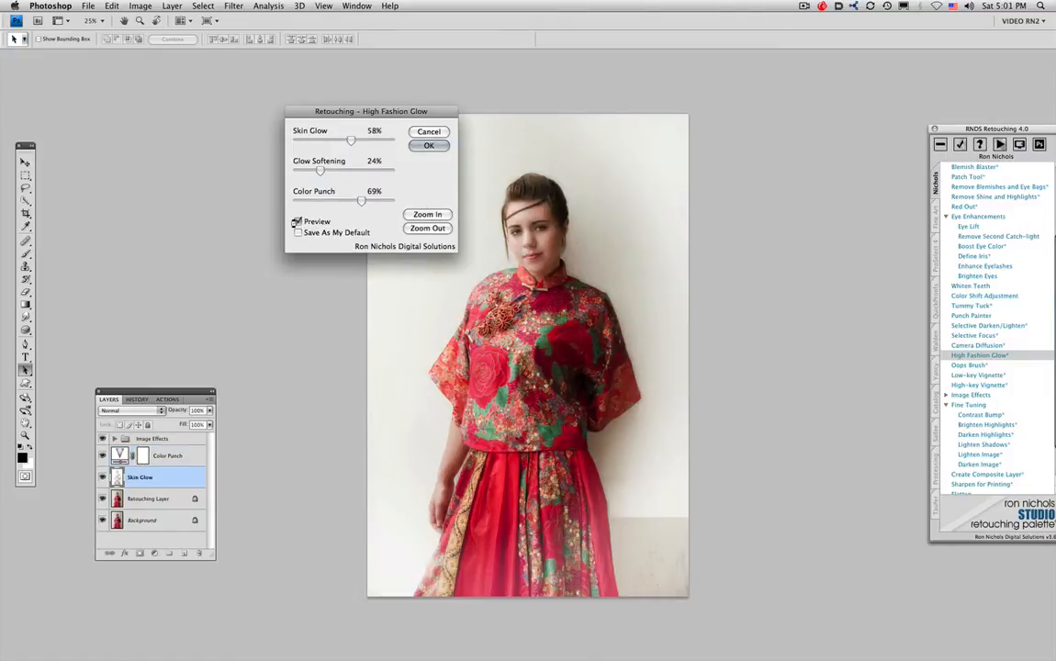
{"action": "left_click", "coordinate": [428, 145]}
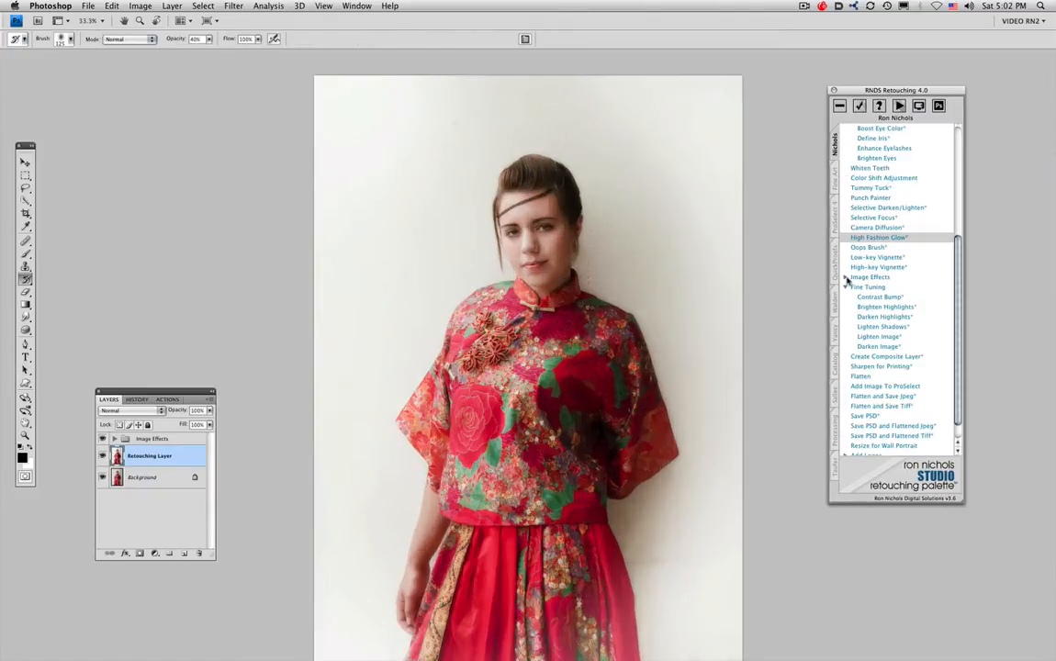
{"action": "left_click", "coordinate": [870, 275]}
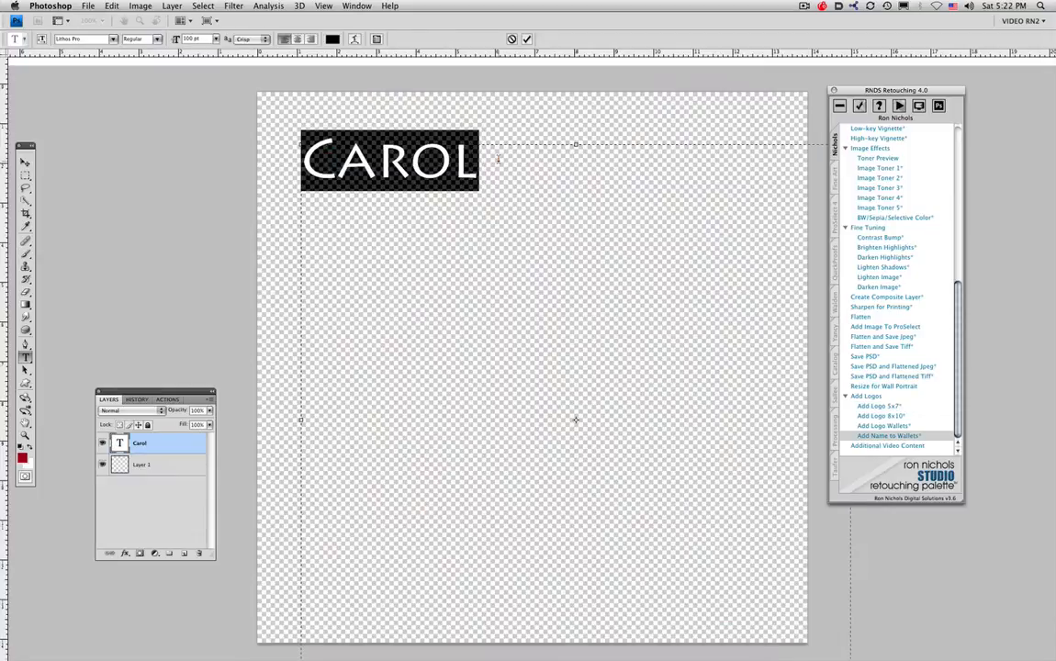
Step: Enter the surname 'TAYLOR' into the layout's text layer
{"action": "type", "text": "TAYLOR"}
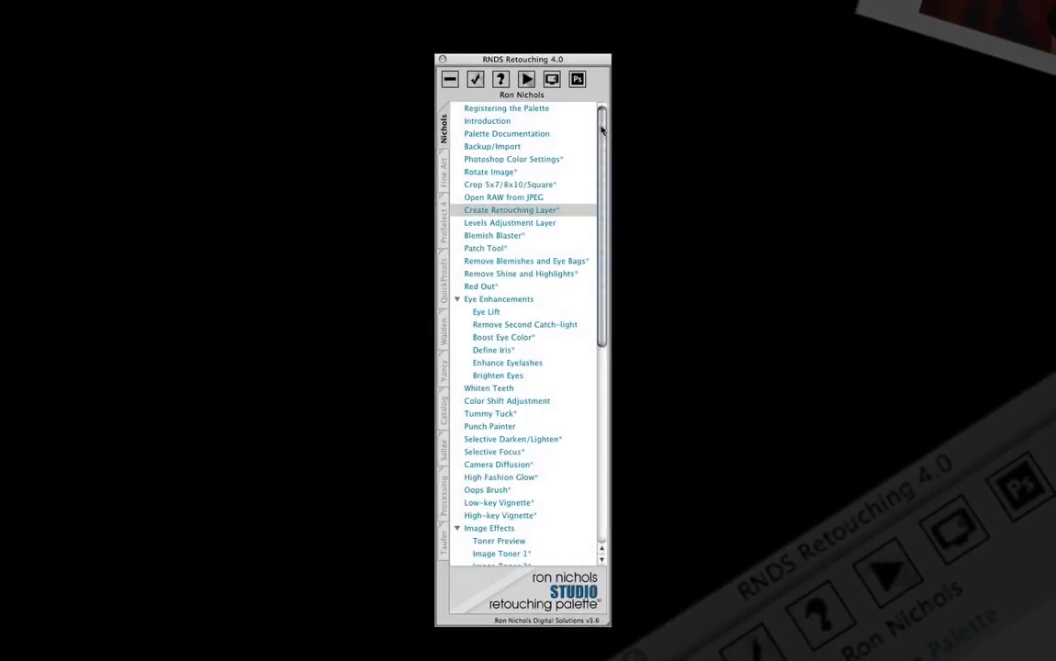
Step: Select the Introduction topic and play its help movie
{"action": "scroll", "scroll_direction": "down", "scroll_amount": 3}
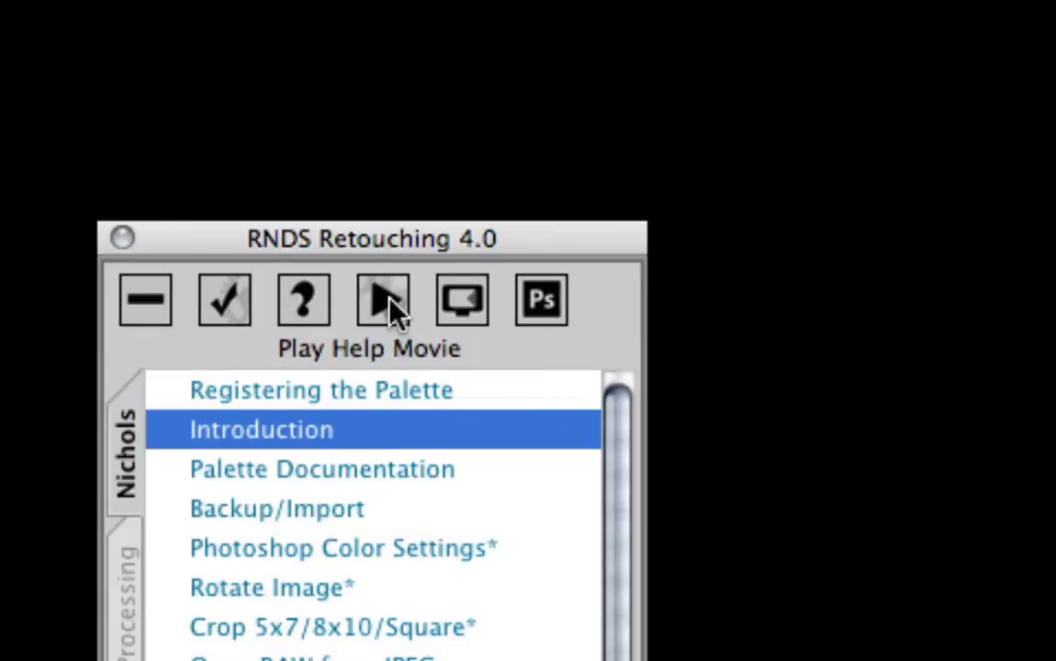
{"action": "left_click", "coordinate": [382, 299]}
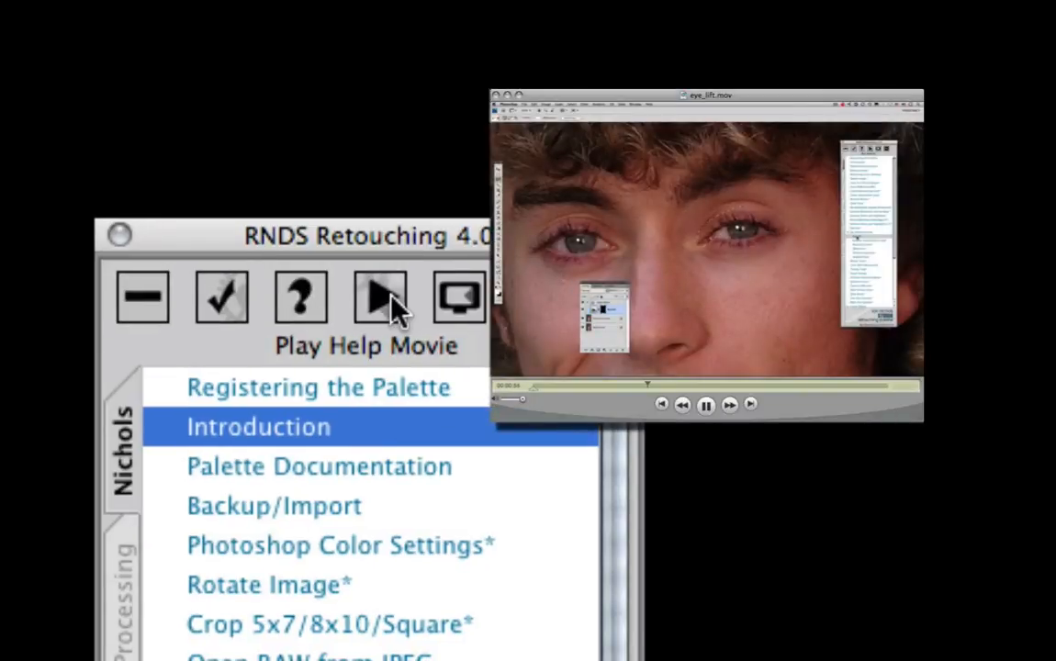